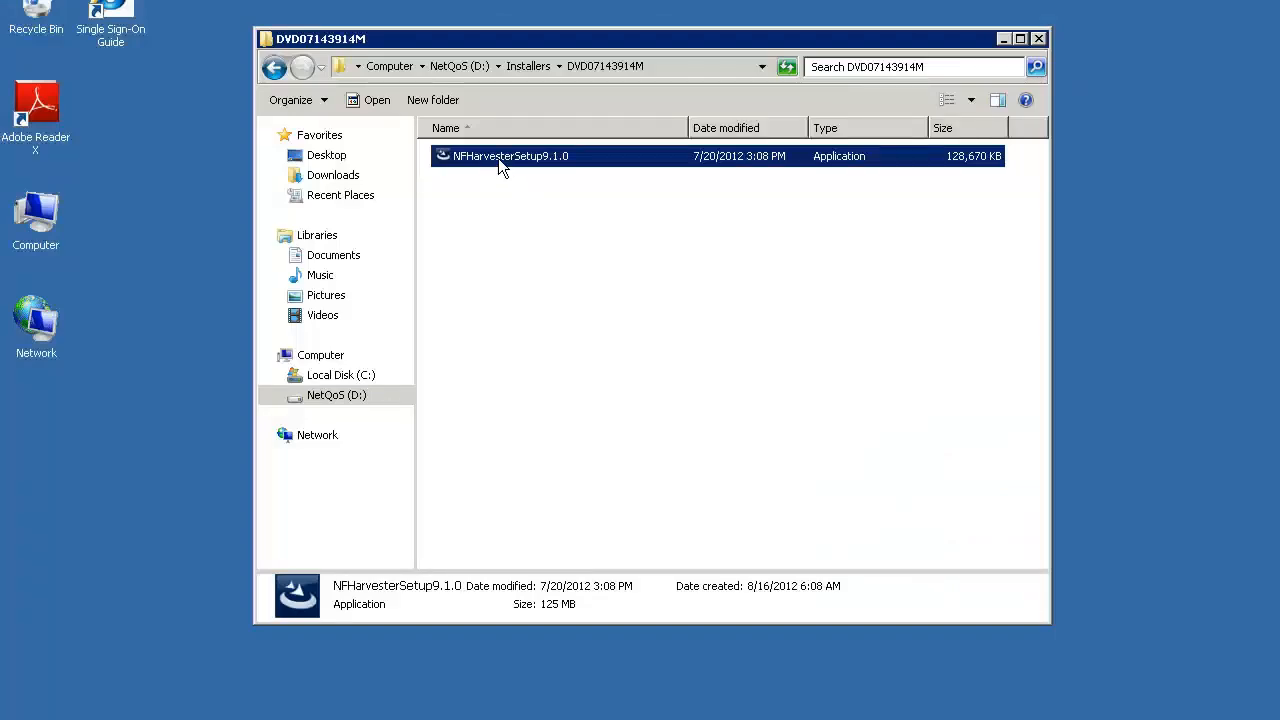
Launch NFHarvesterSetup9.1.0 from the DVD07143914M folder.
double_click(510, 155)
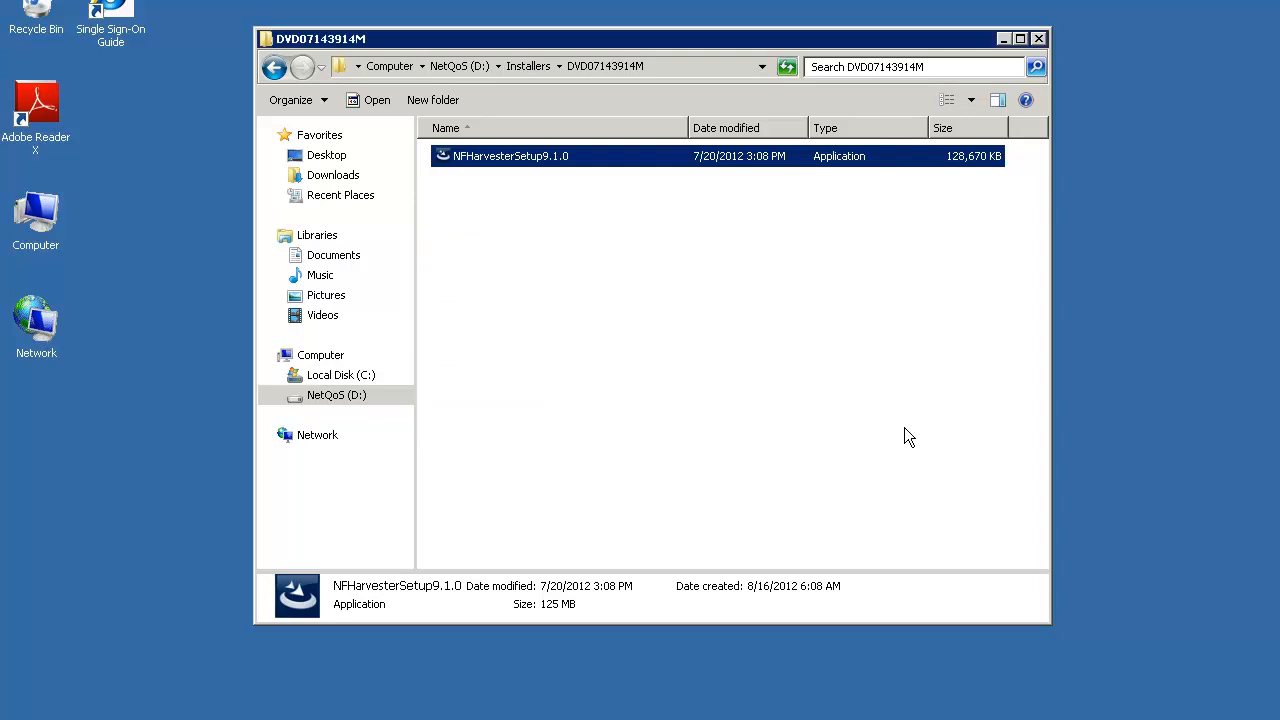
double_click(510, 155)
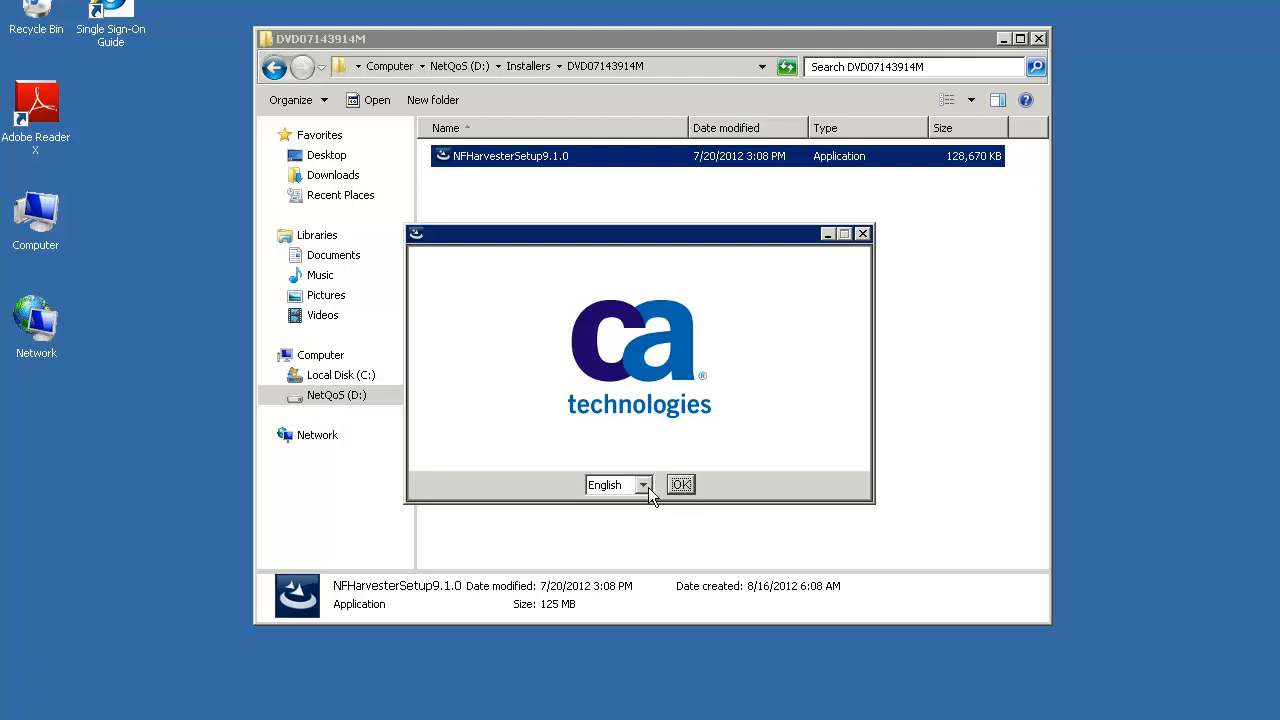
Choose English as the Harvester installer language and confirm it.
click(643, 484)
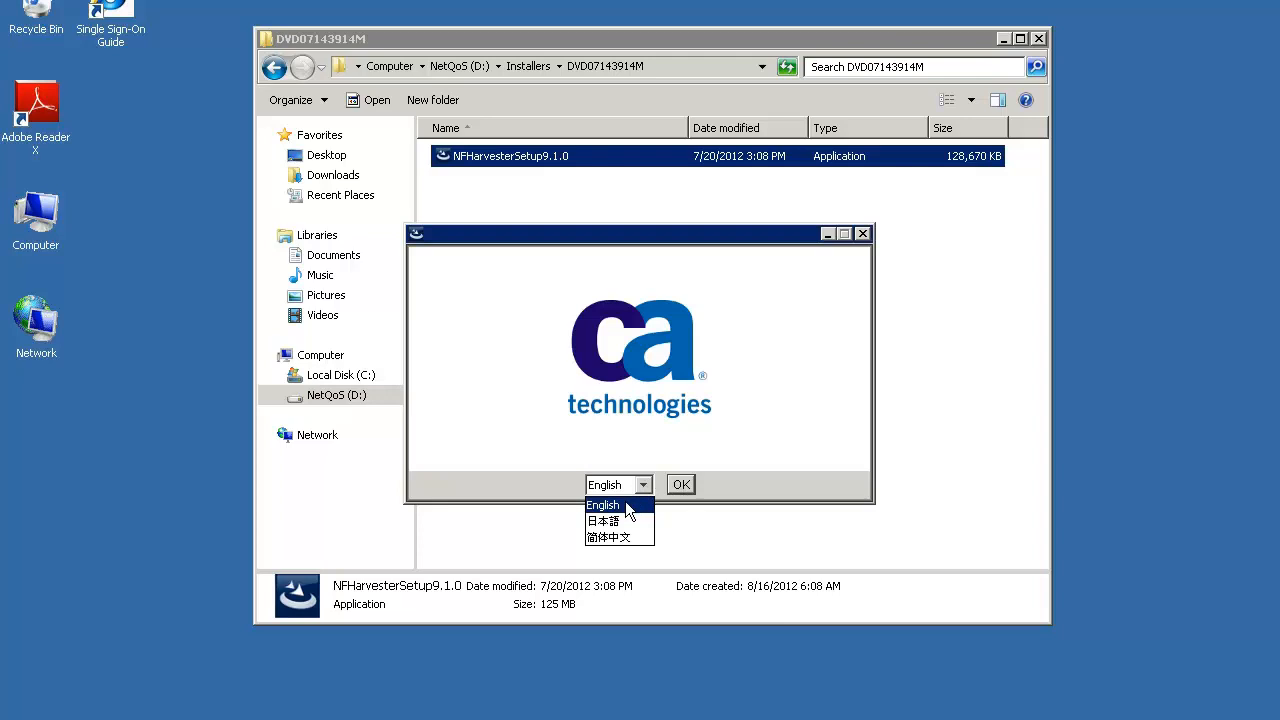
click(681, 484)
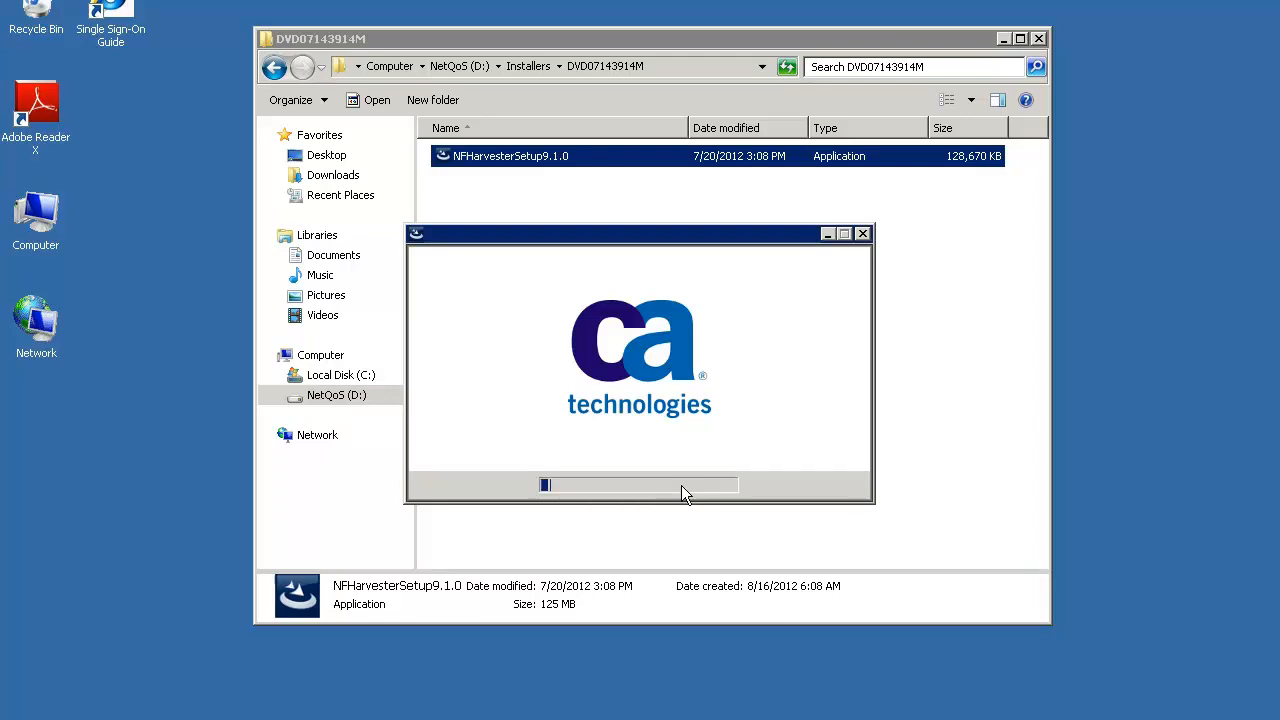
mouse_move(847, 537)
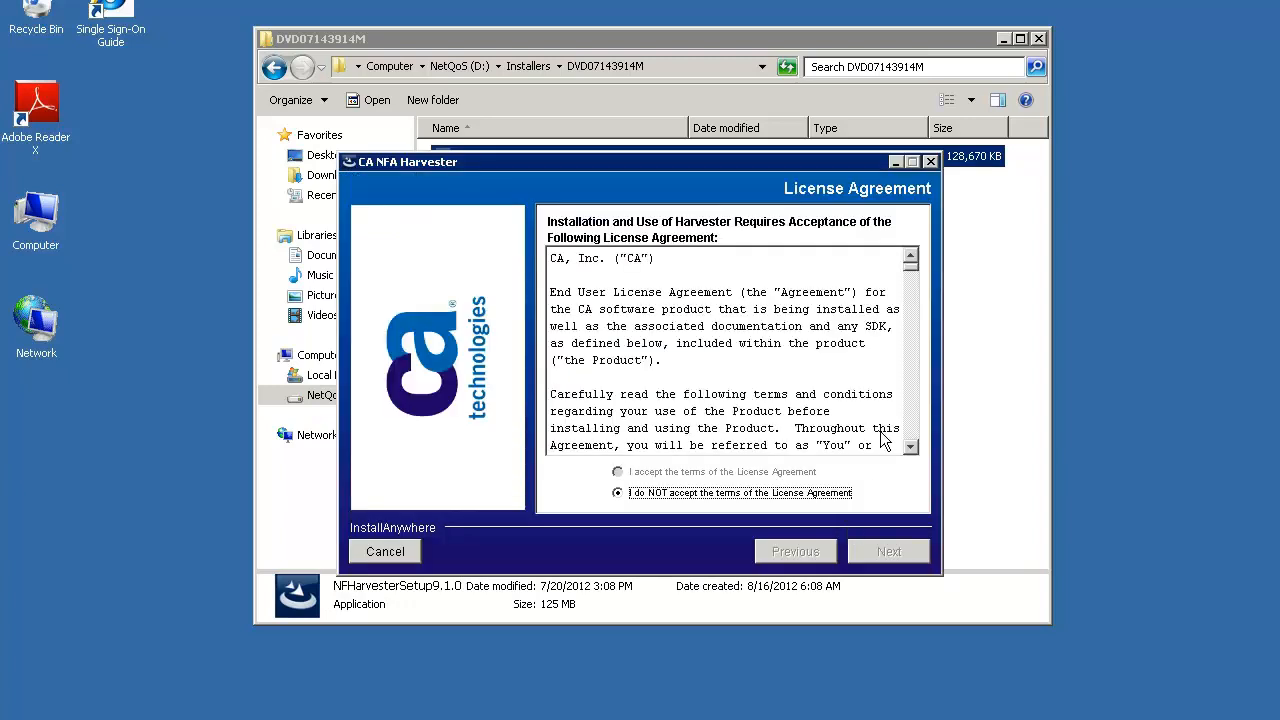
Accept the license, keeping D:\CA\NFA and default MySQL data and temp folders.
click(618, 472)
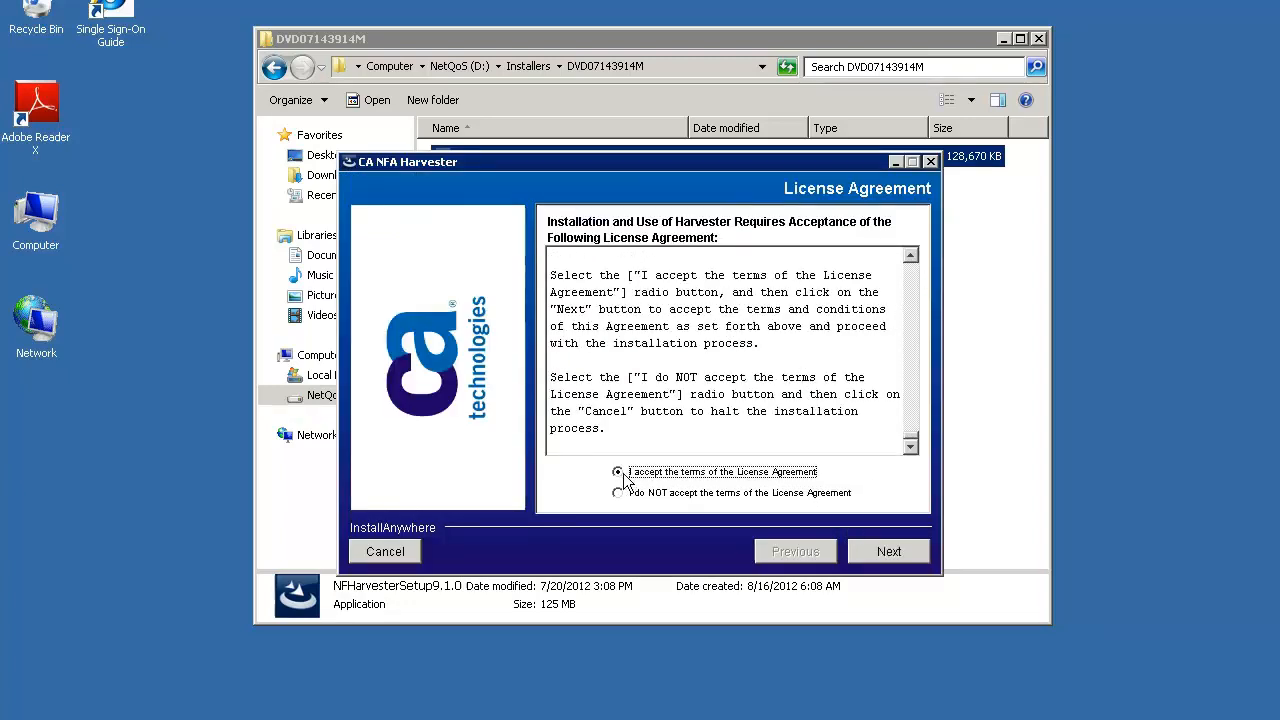
click(888, 551)
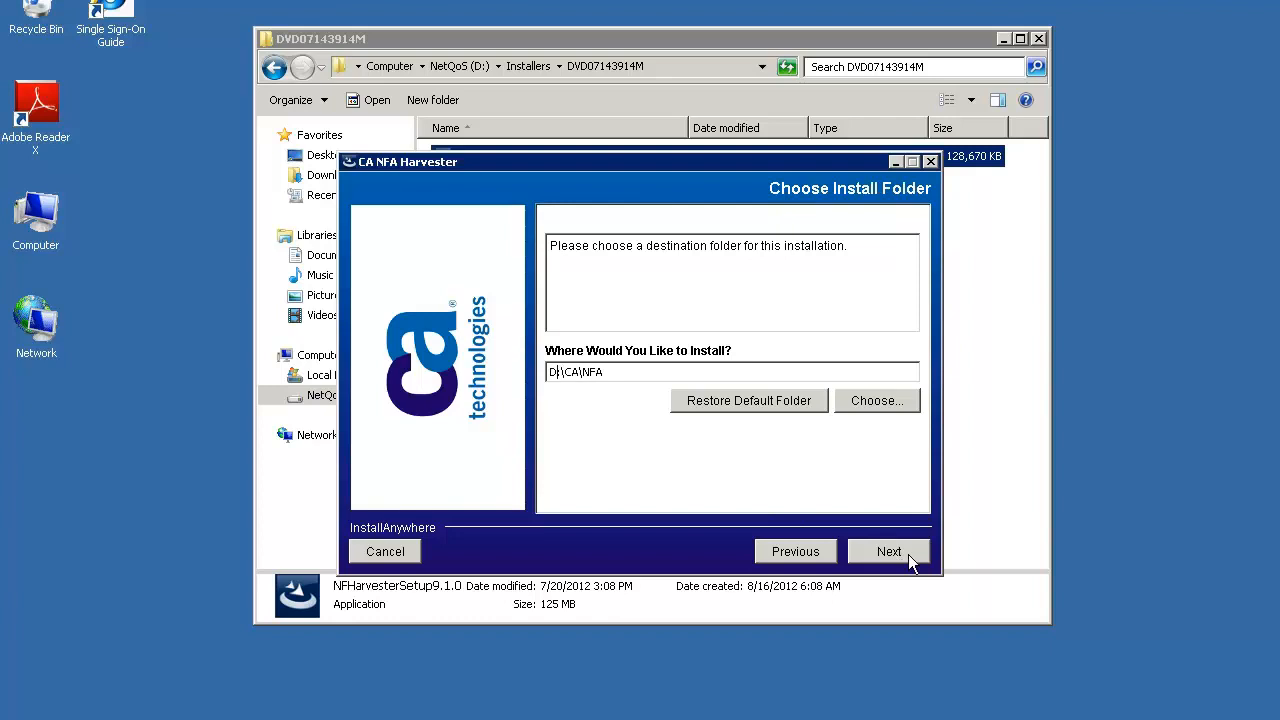
click(888, 551)
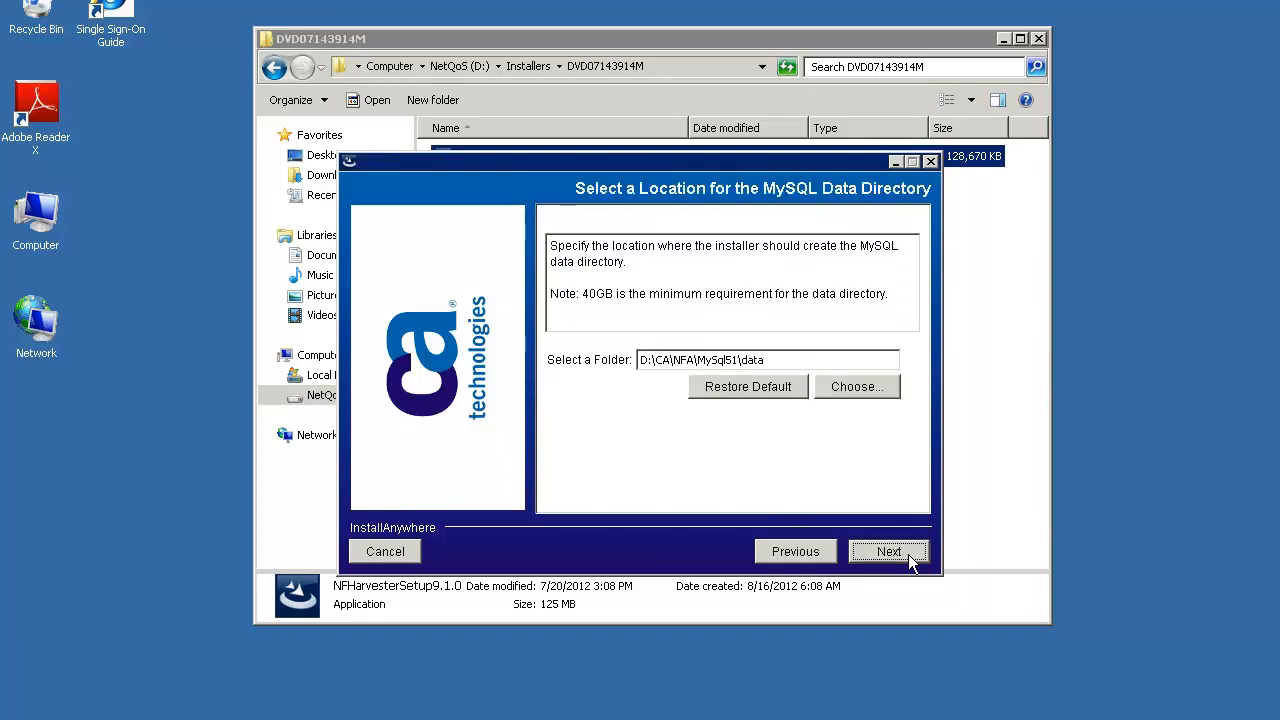
click(888, 551)
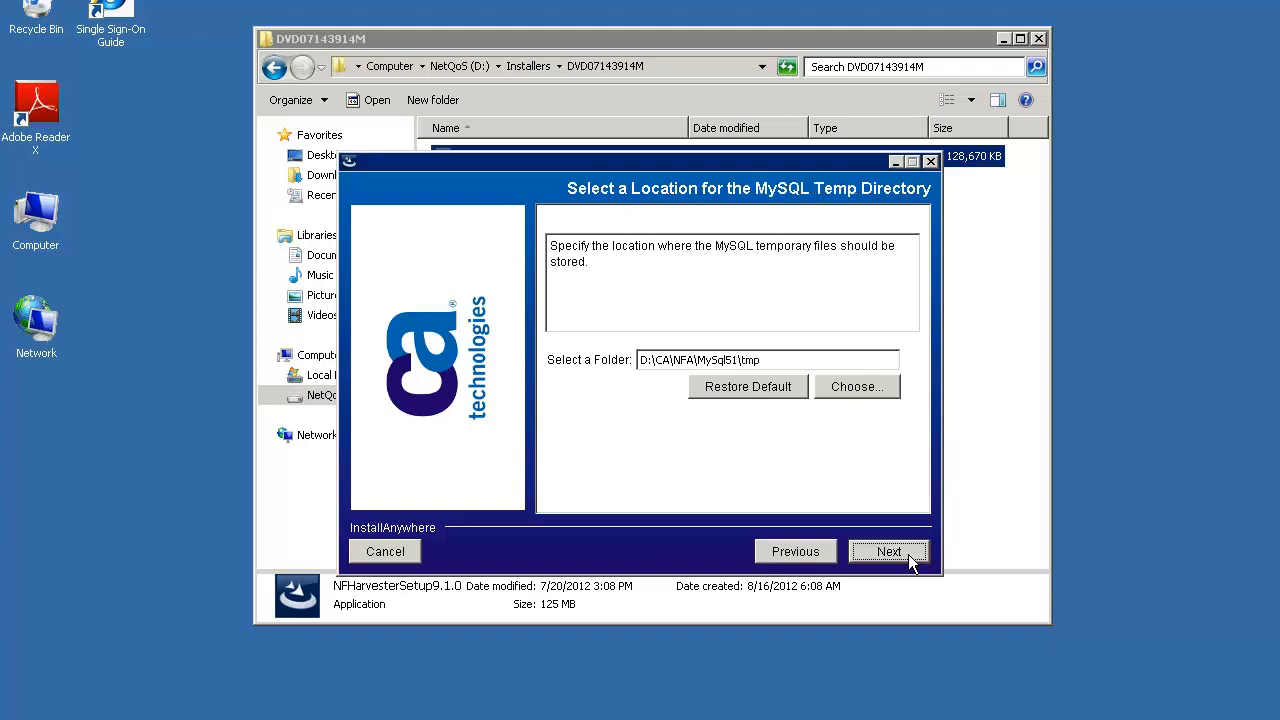
click(888, 551)
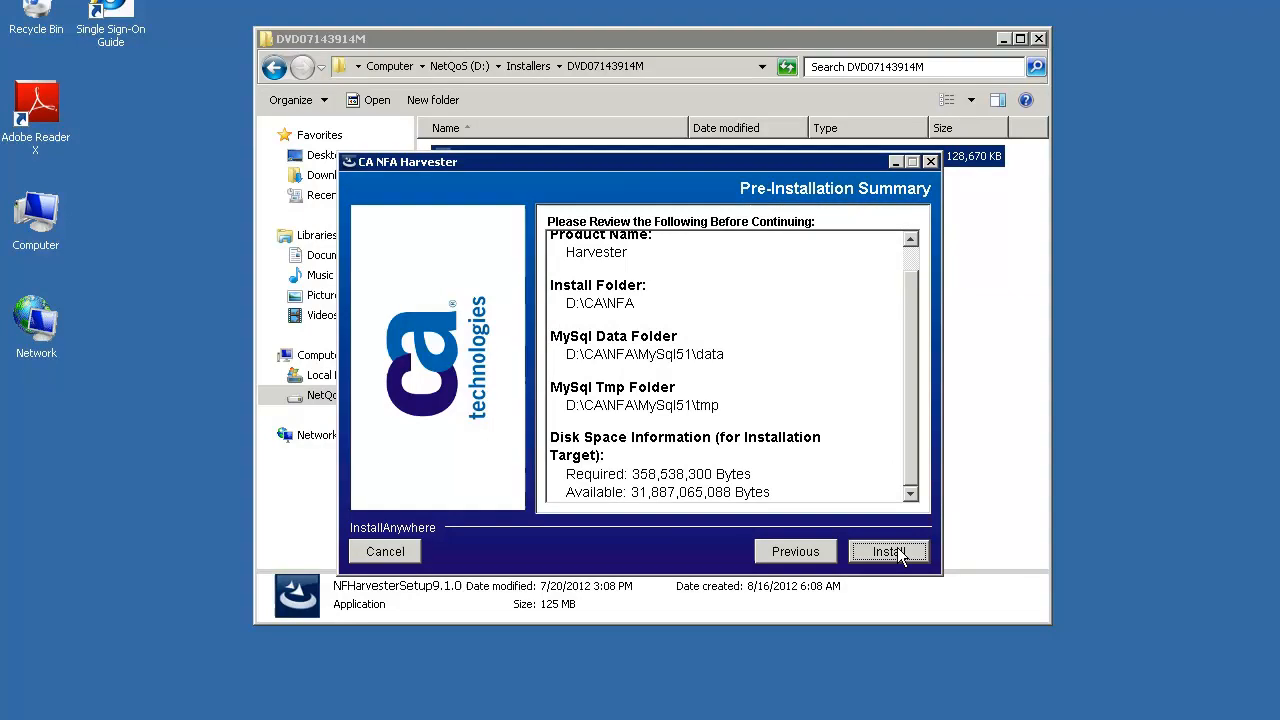
Install Harvester to D:\CA\NFA and close the installer when complete.
click(888, 551)
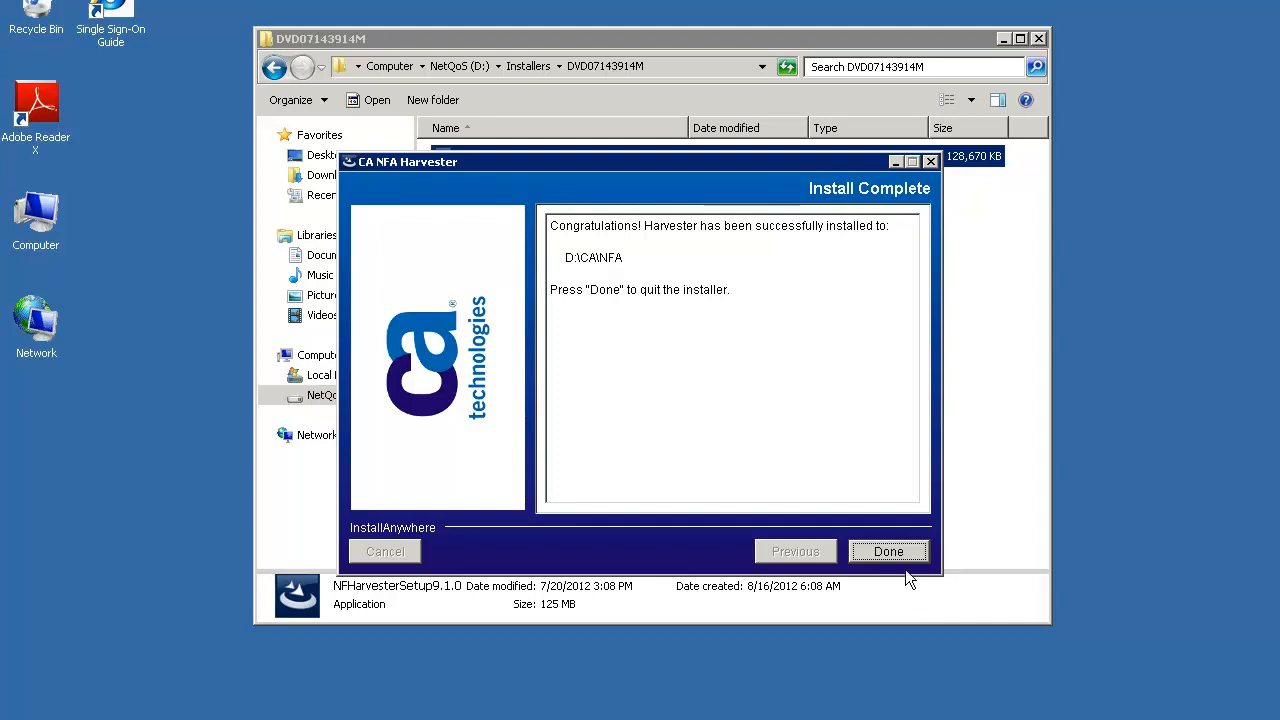
click(888, 551)
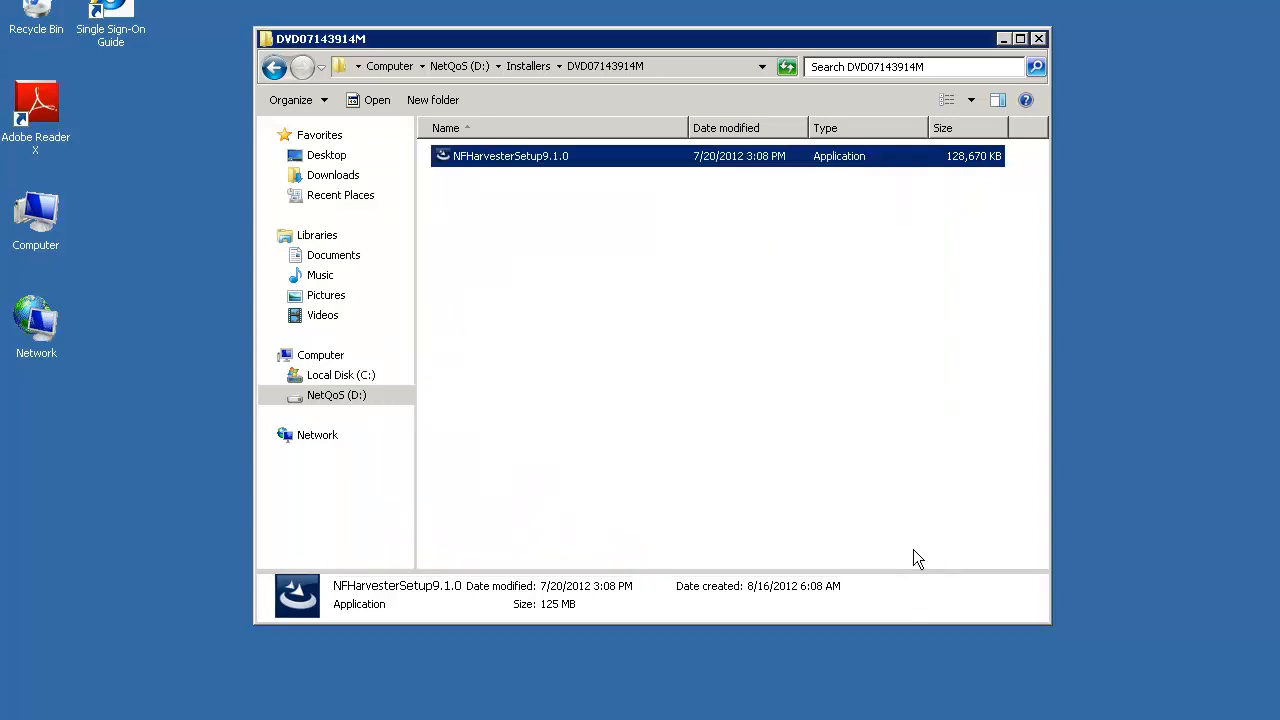
mouse_move(905, 567)
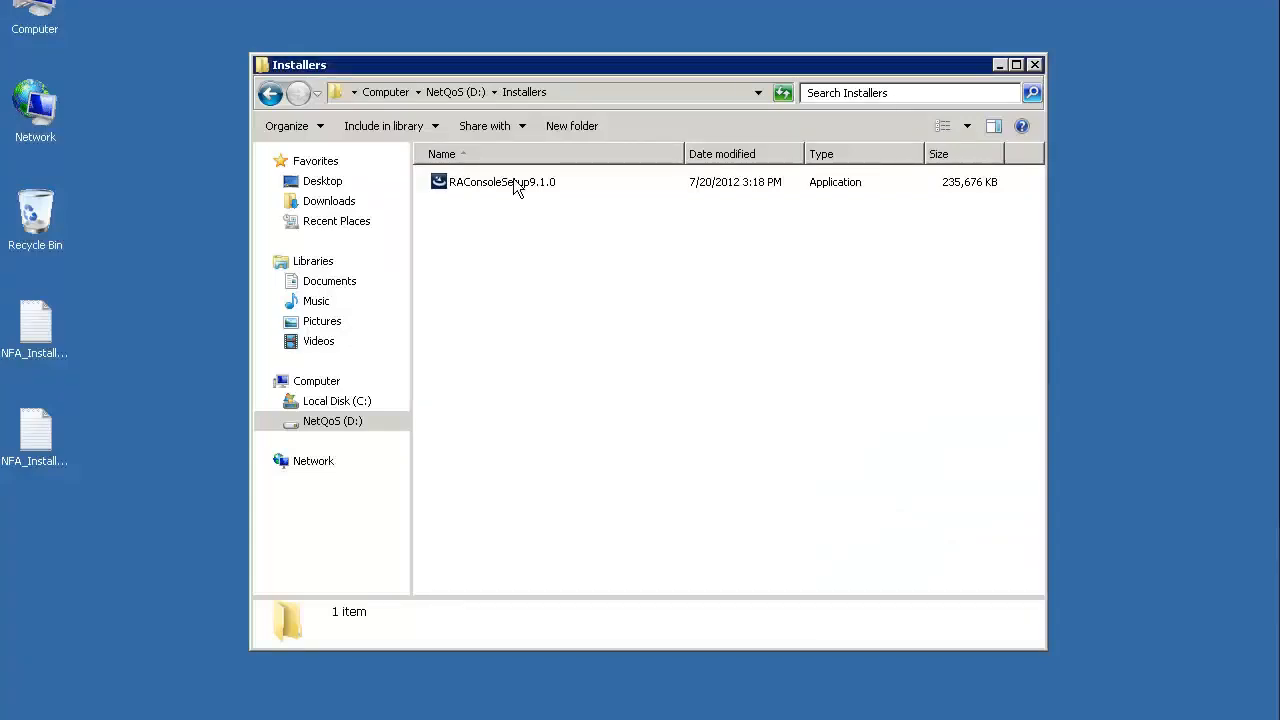
Launch RAConsoleSetup9.1.0 from the D:\Installers folder.
double_click(501, 181)
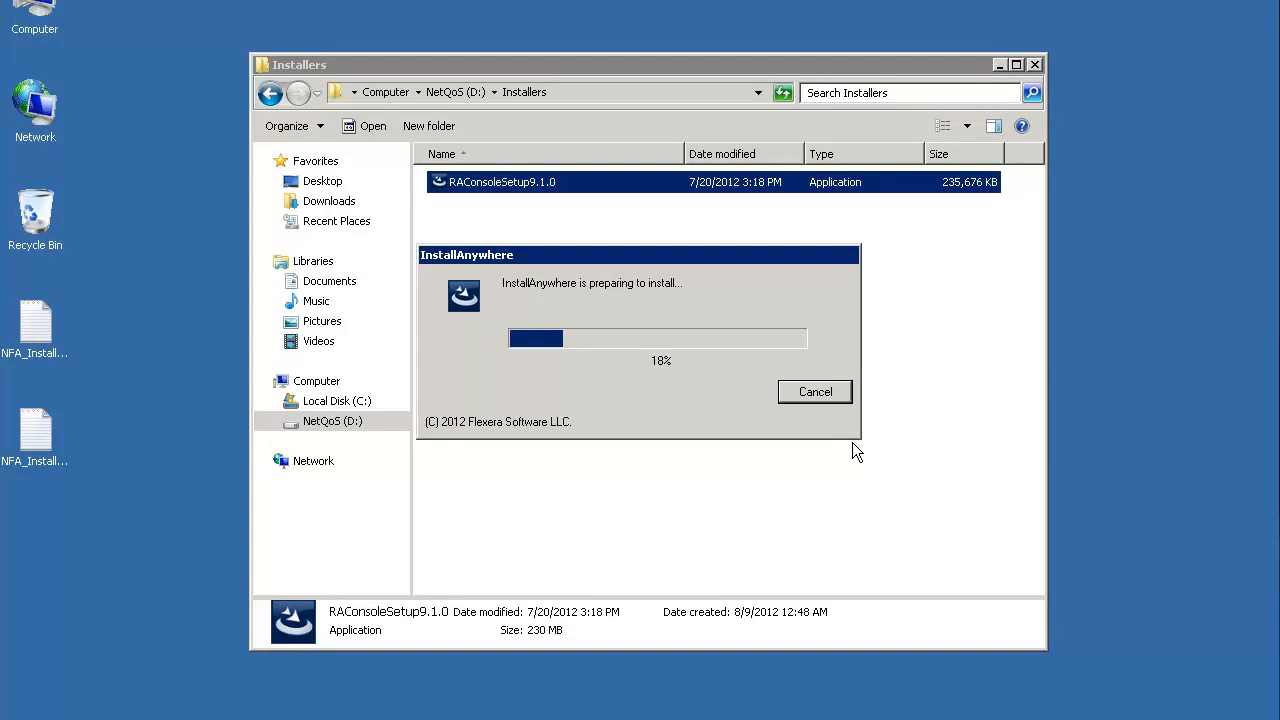
click(814, 391)
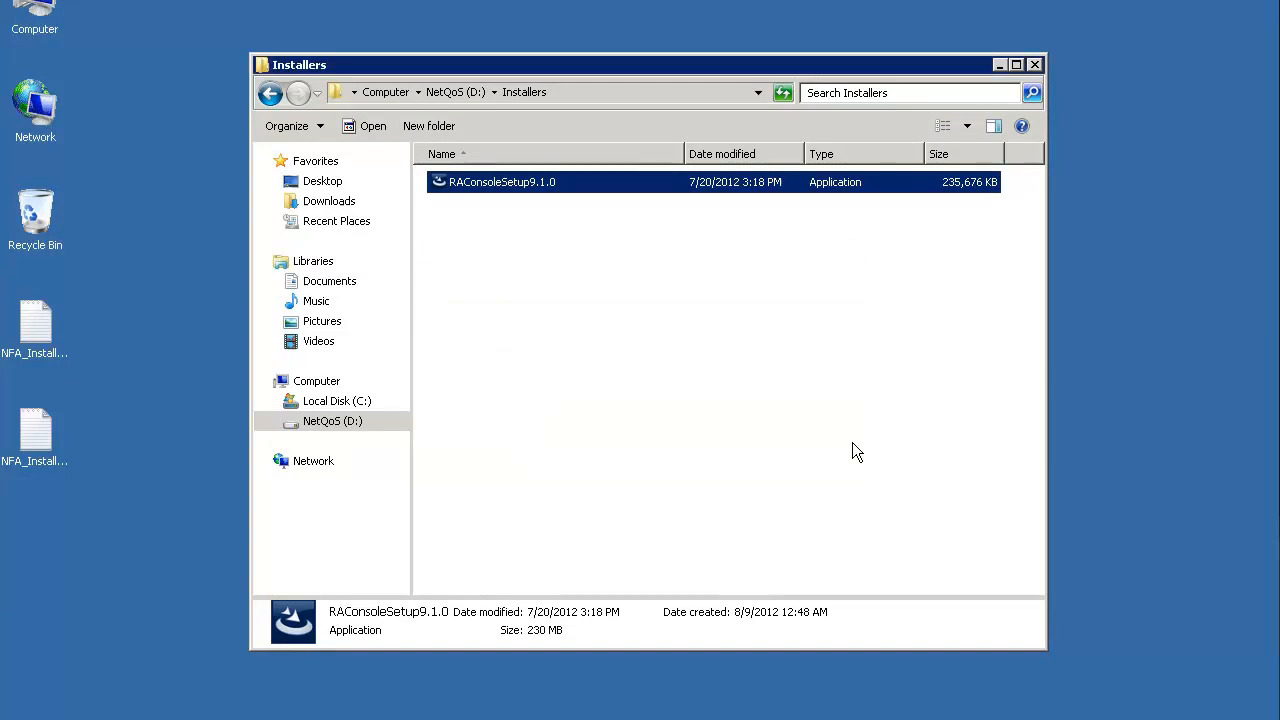
Relaunch the console installer and confirm English as its language.
double_click(501, 181)
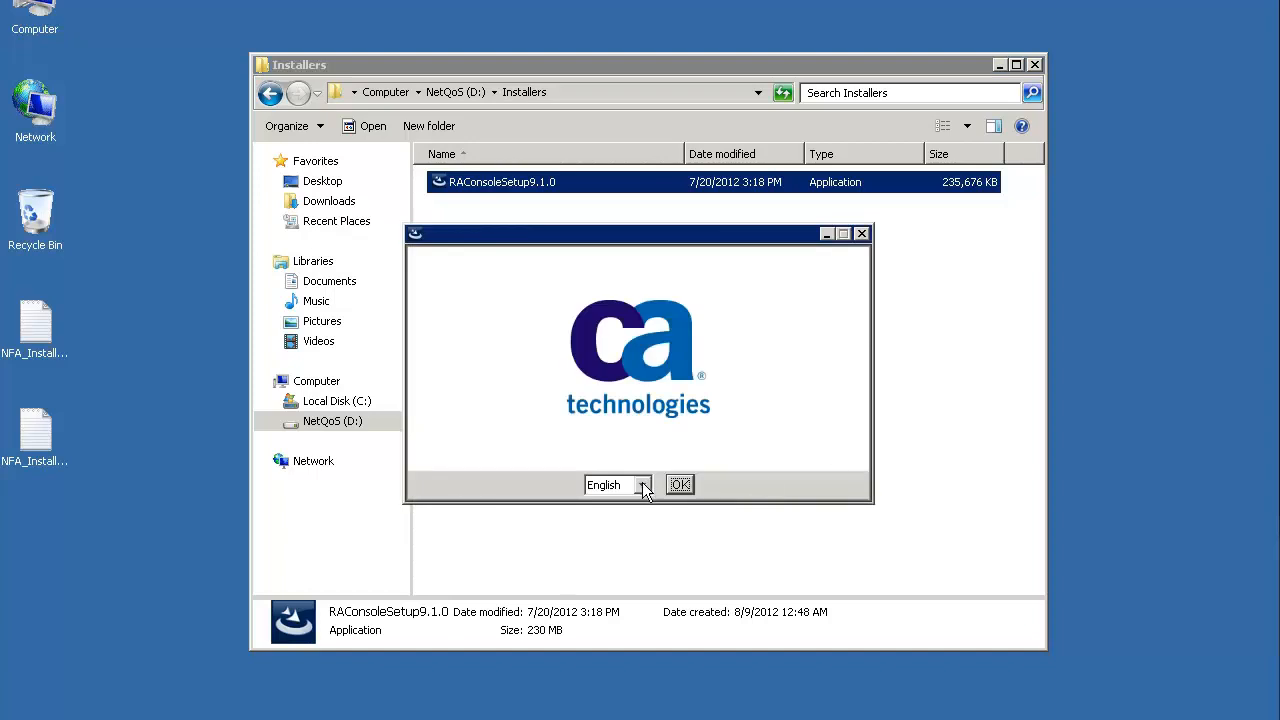
click(641, 484)
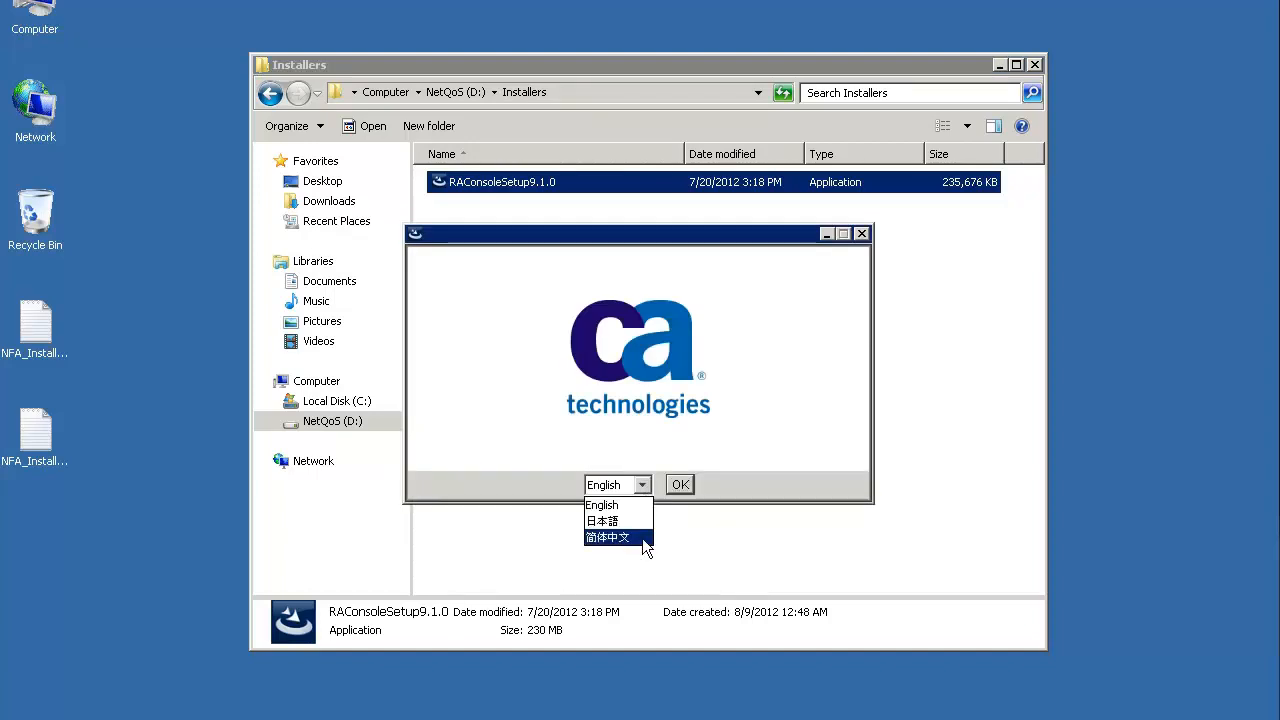
click(615, 484)
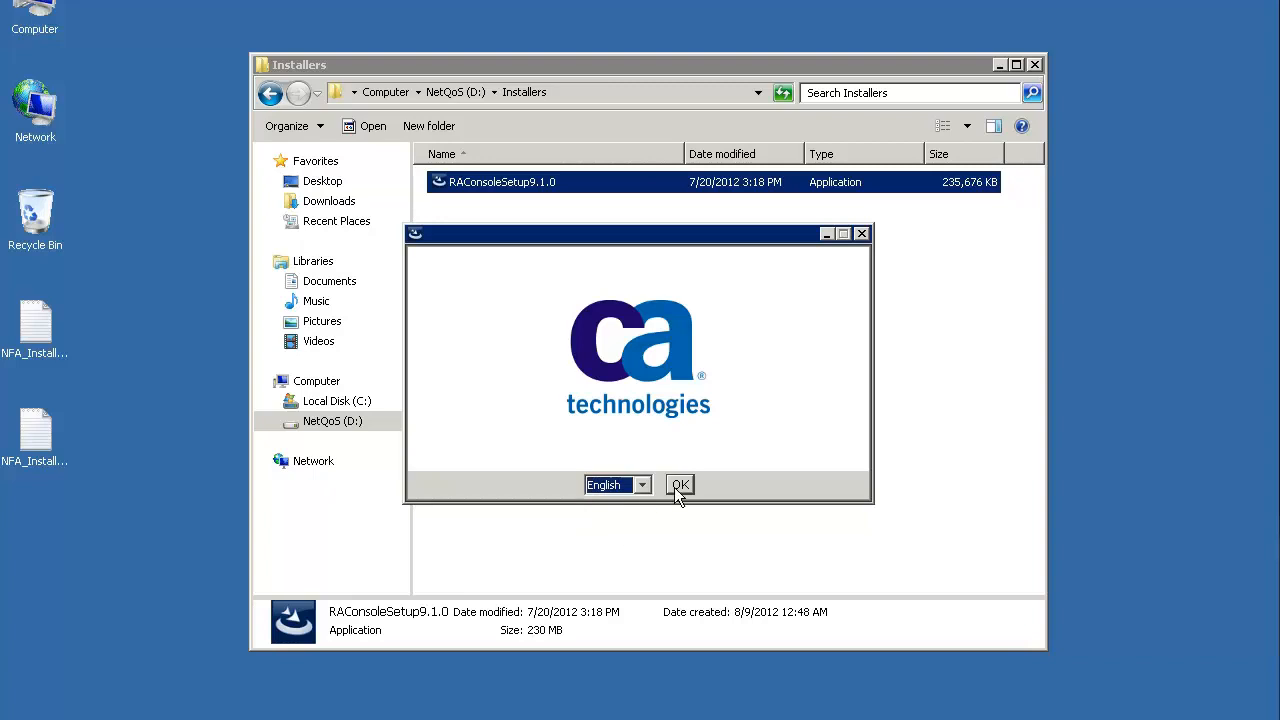
click(679, 485)
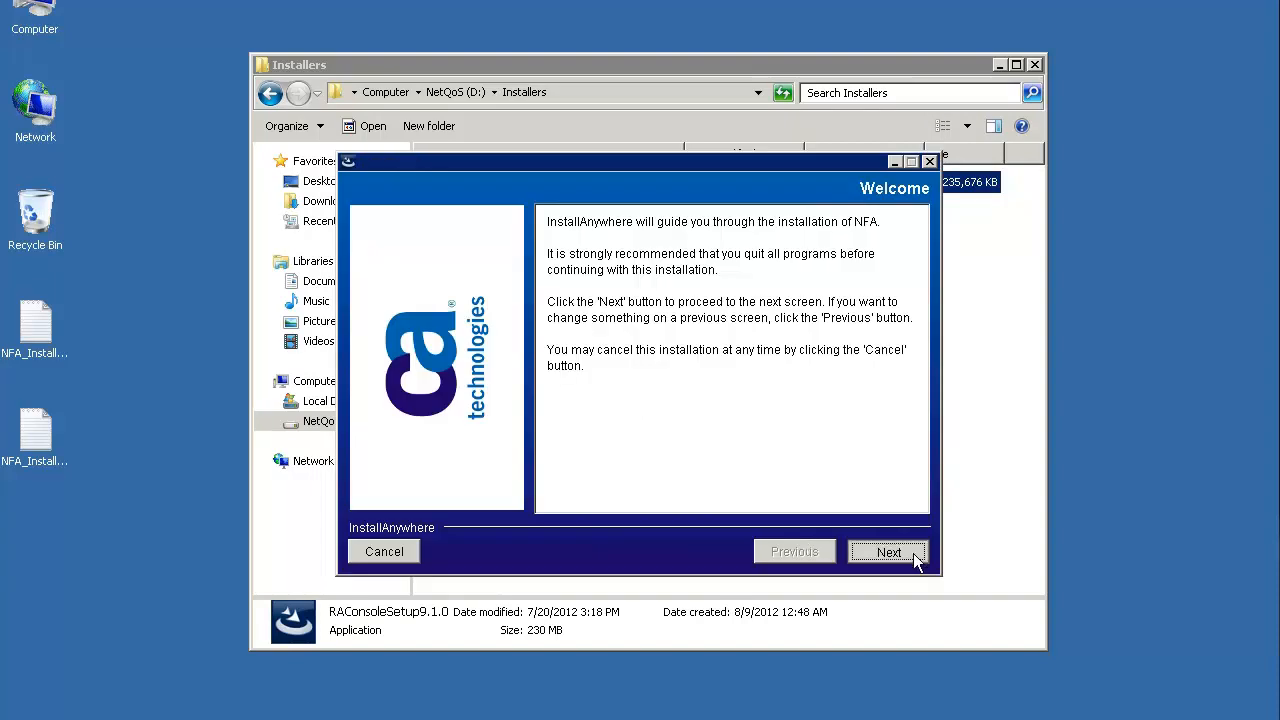
Pass the Welcome page, accept the third-party license, and keep D:\CA\NFA.
click(888, 552)
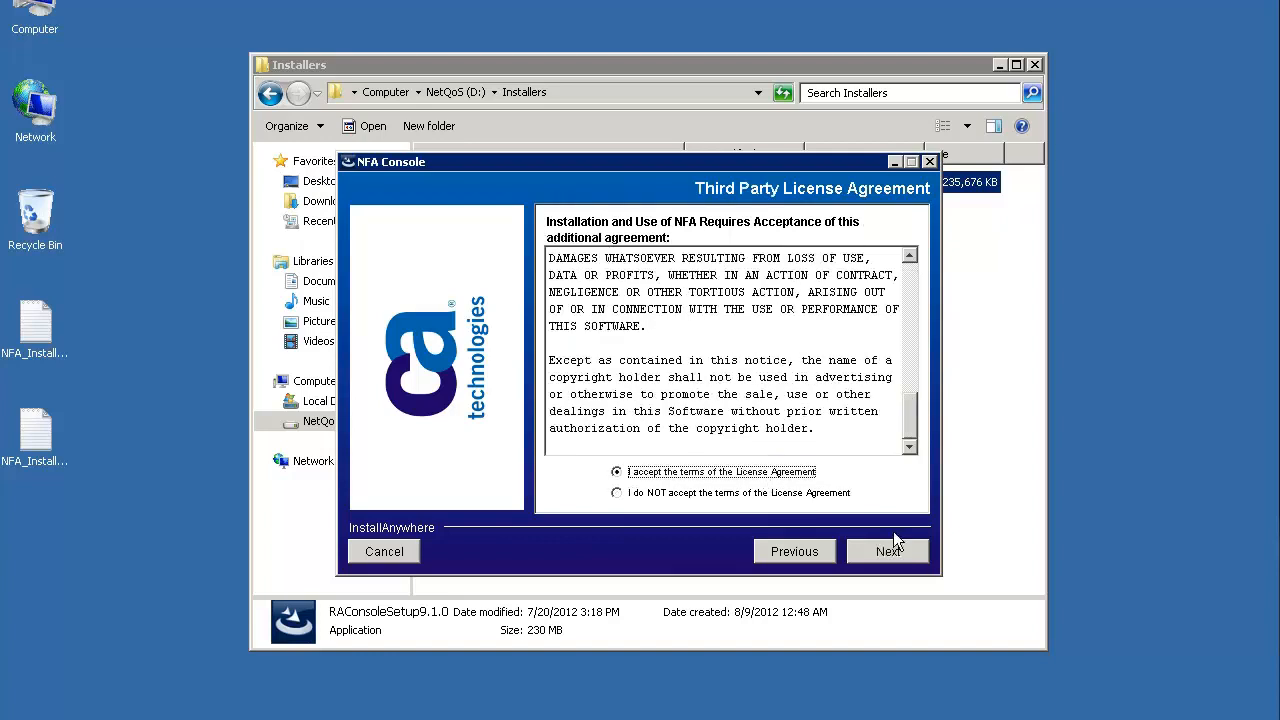
click(888, 551)
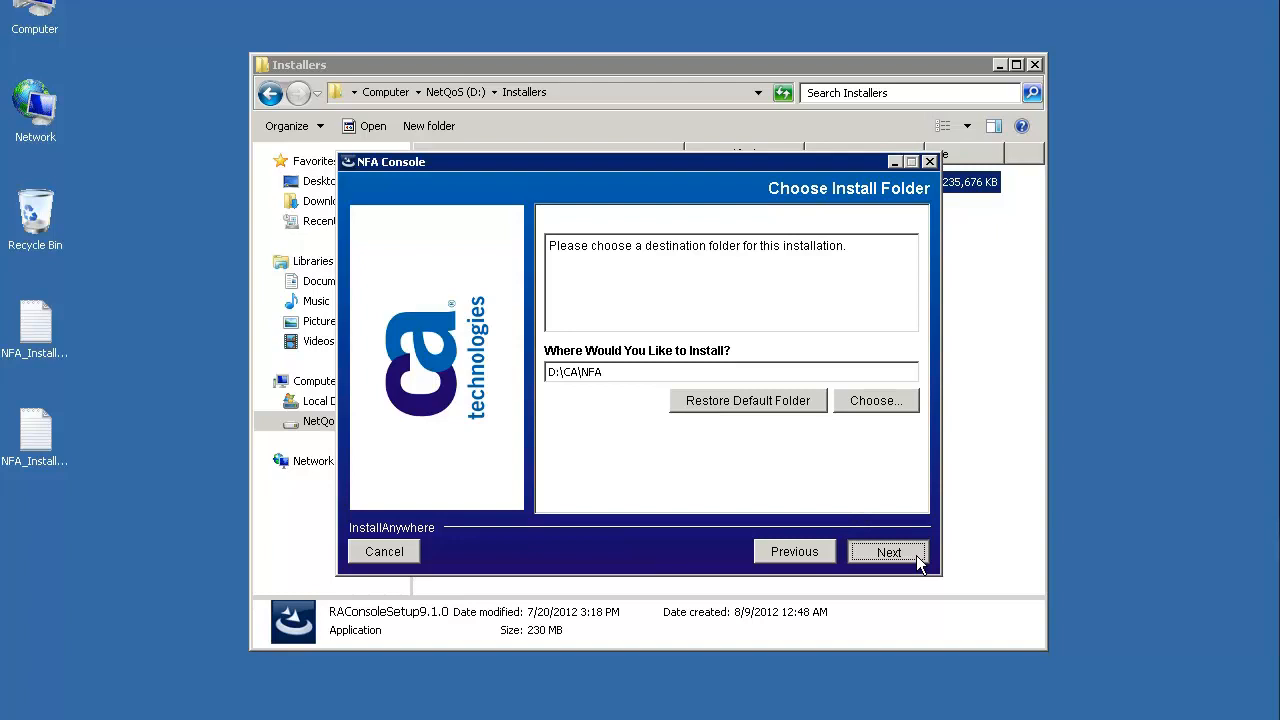
click(888, 551)
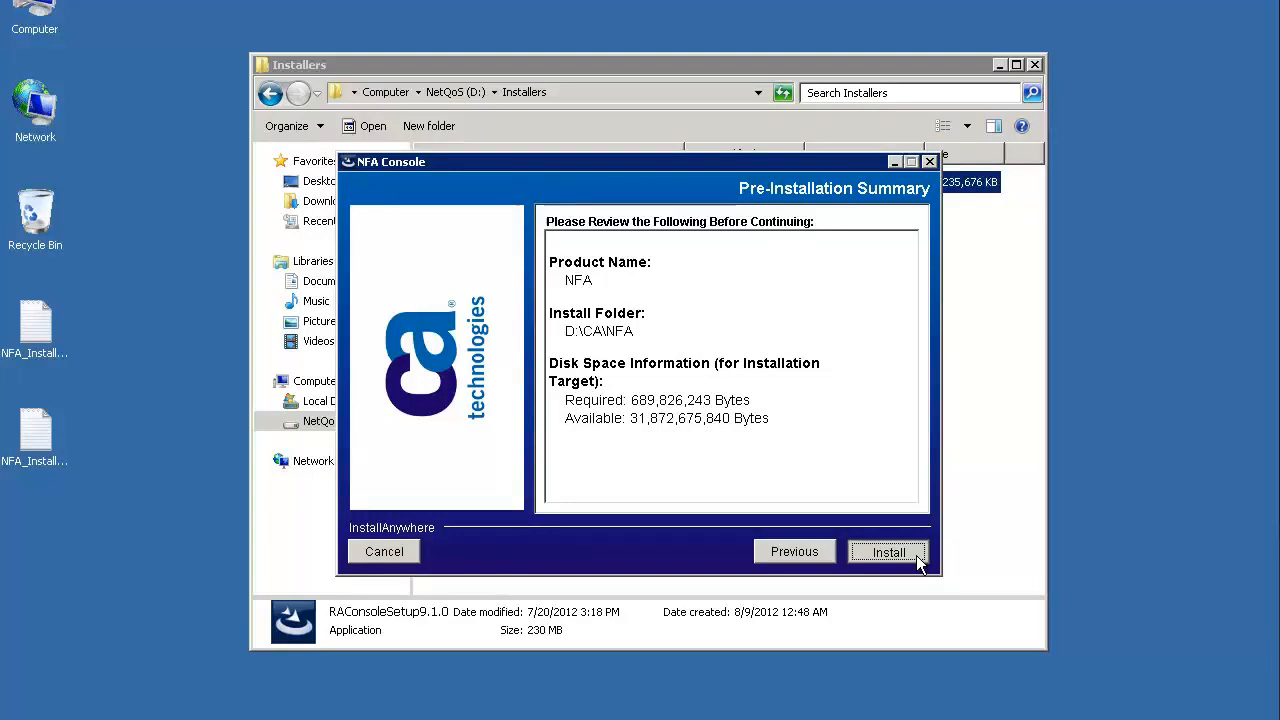
Install NFA Console to D:\CA\NFA and finish with 'Yes, restart my system'.
click(888, 551)
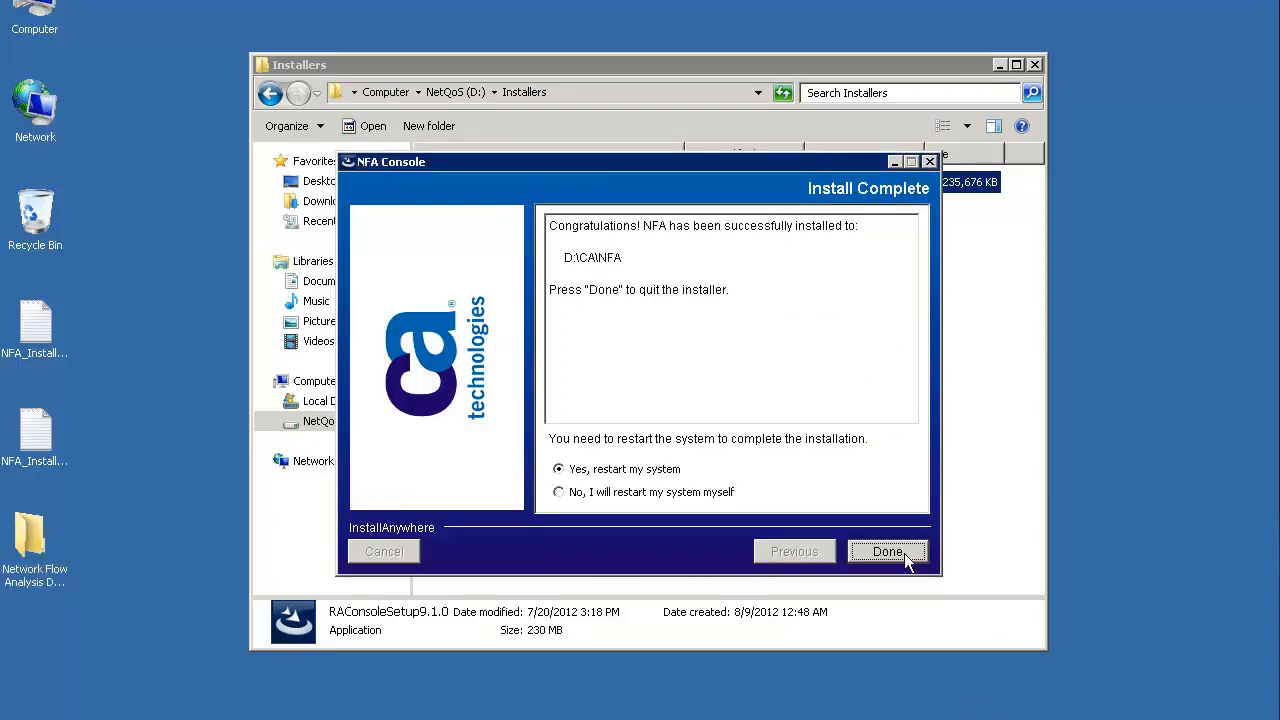
click(887, 551)
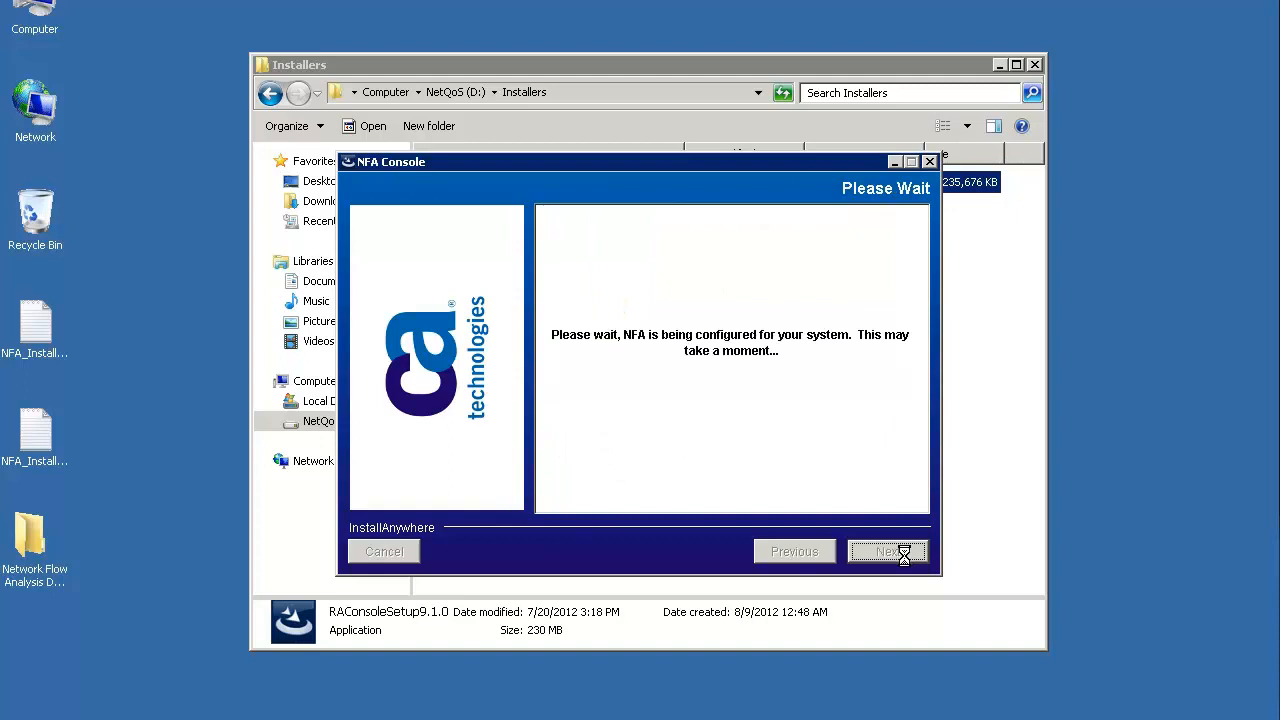